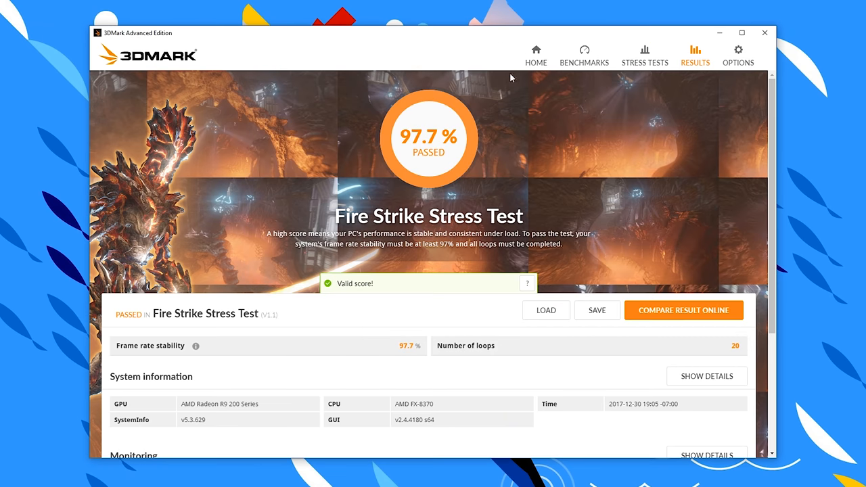
mouse_move(543, 110)
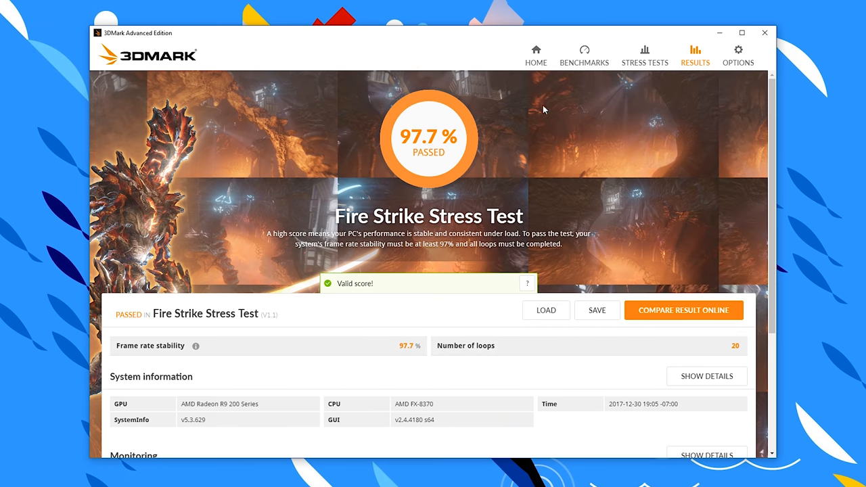
scroll("down", 3)
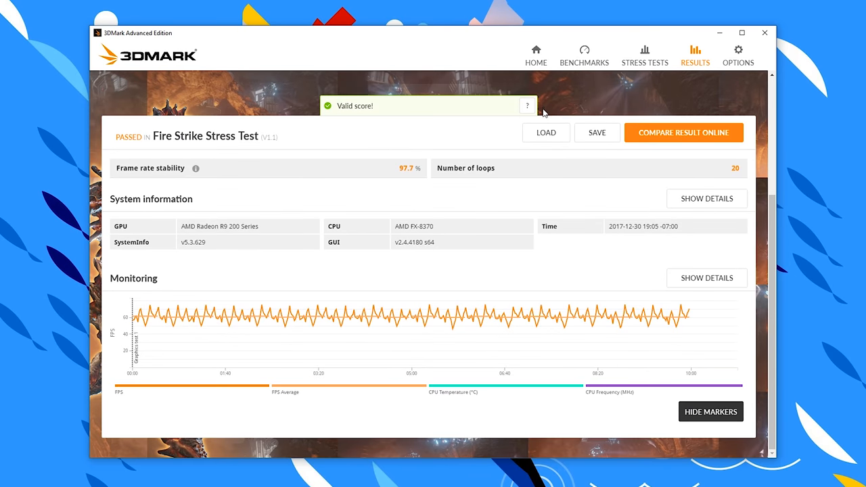
mouse_move(290, 330)
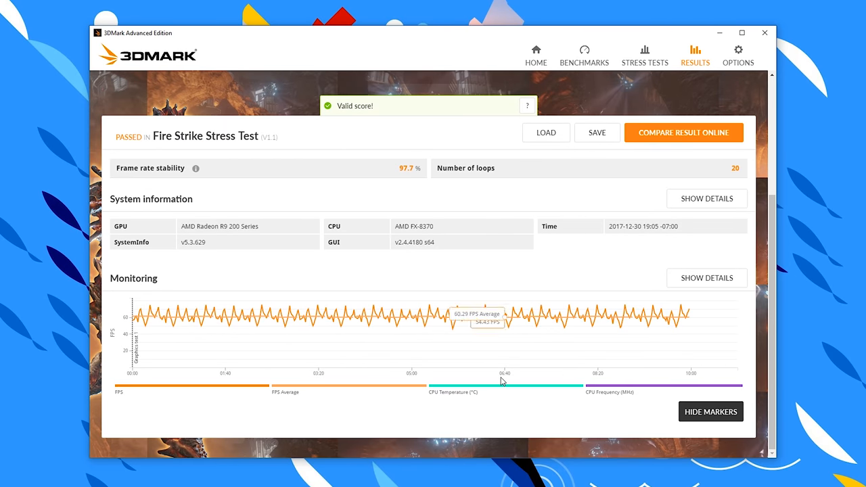
mouse_move(399, 381)
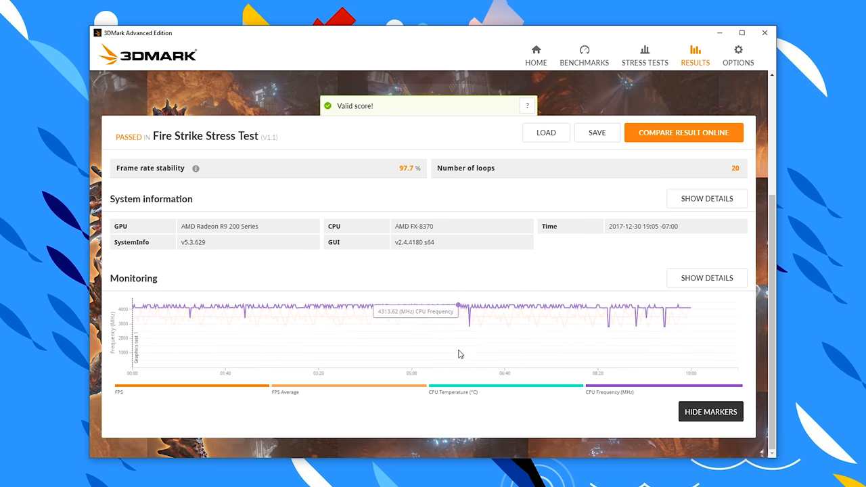
scroll("up", 3)
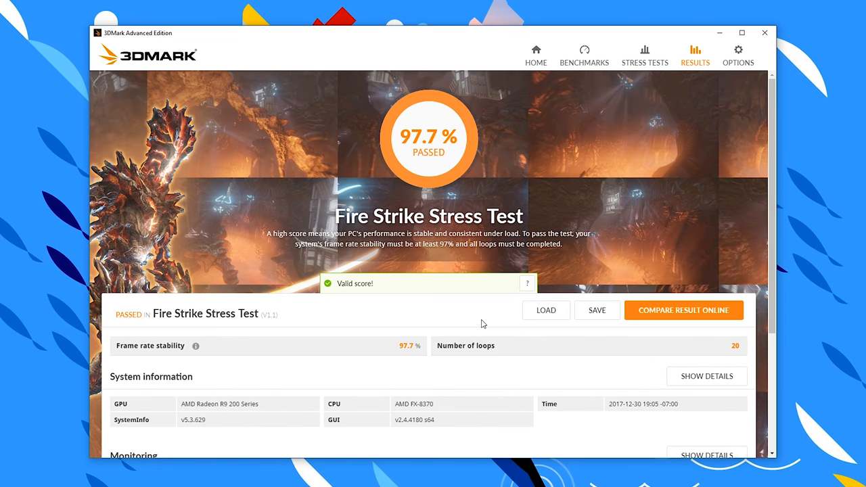
mouse_move(482, 311)
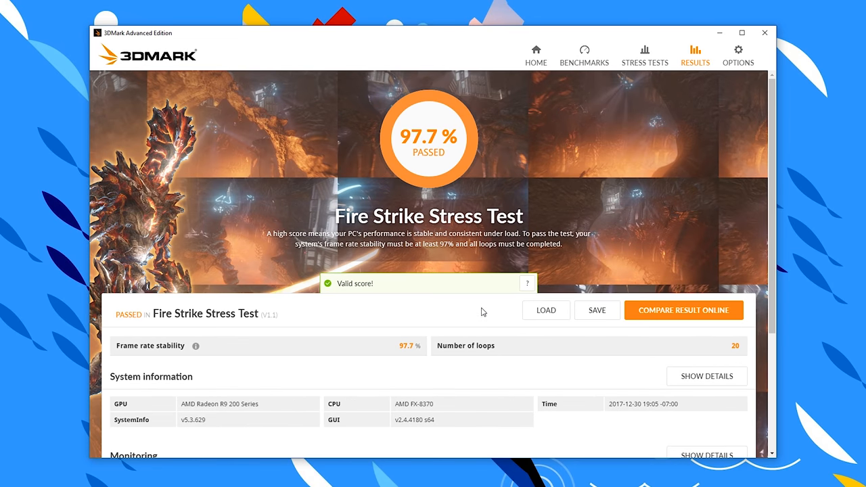
mouse_move(290, 446)
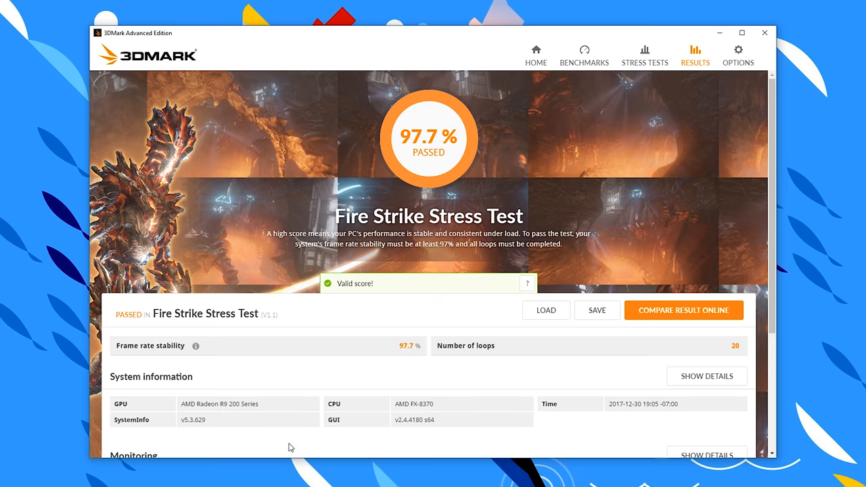